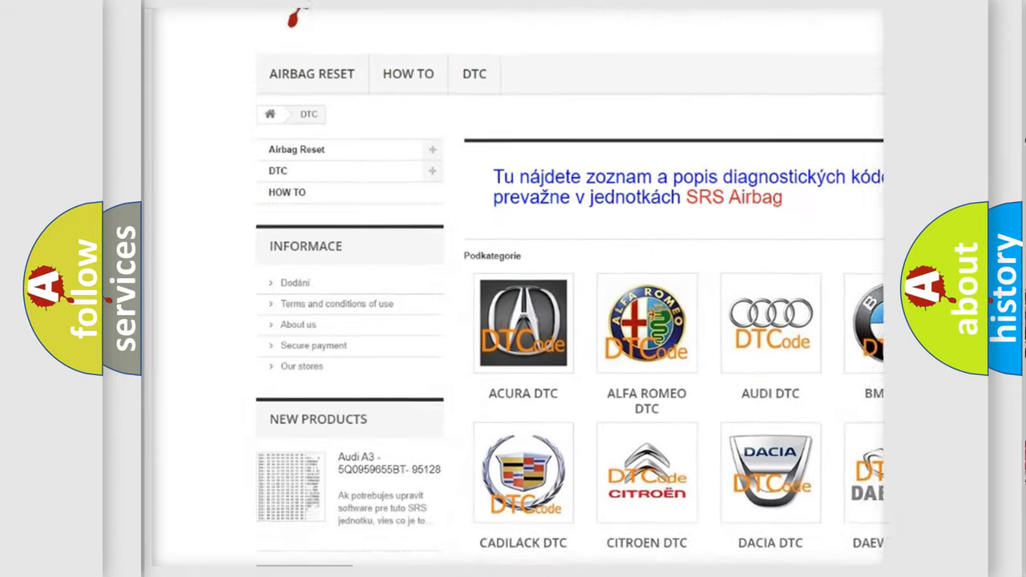
scroll(down, 3)
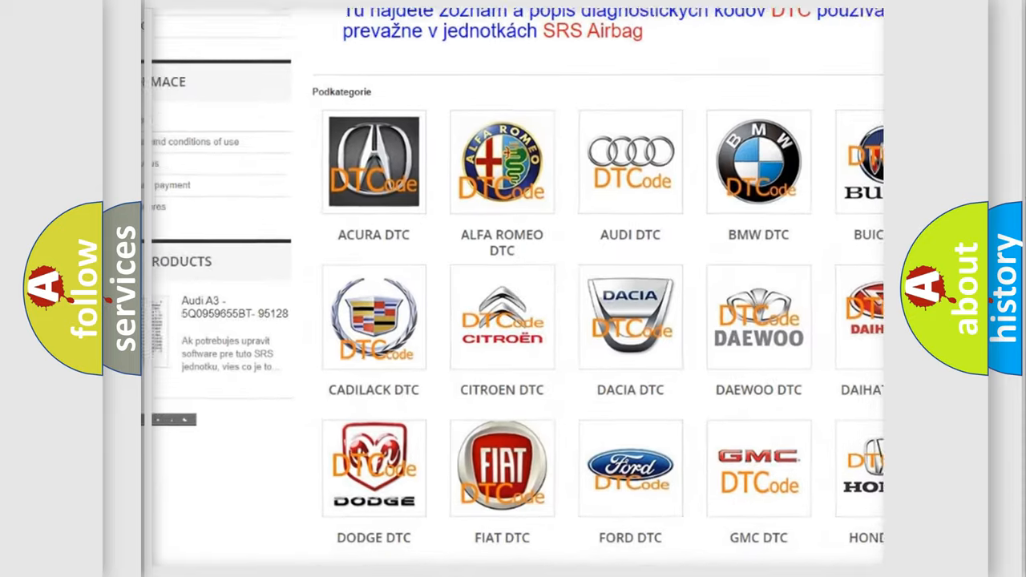